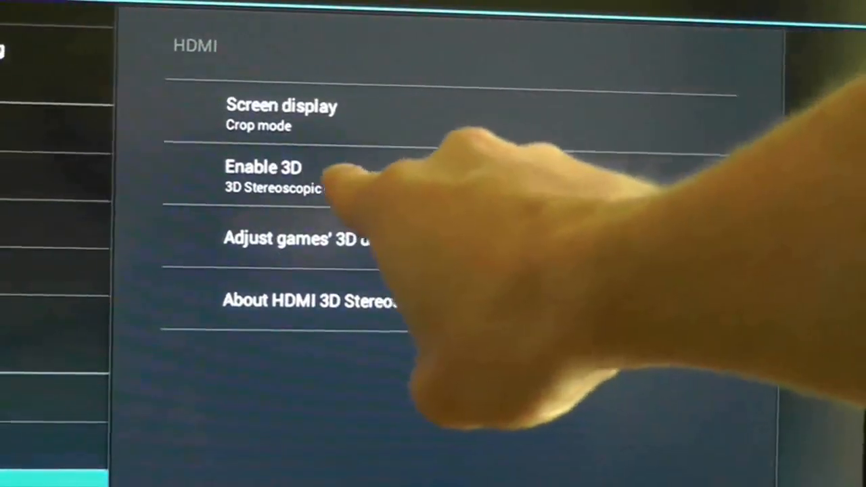
Step: Show the HDMI section with Enable 3D stereoscopic output turned on
click(282, 106)
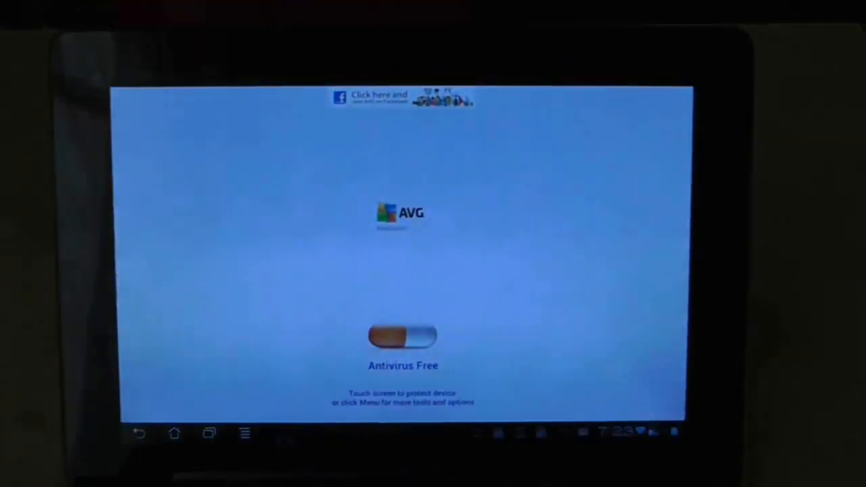
Step: Touch the AVG start screen to begin protecting the device
click(403, 335)
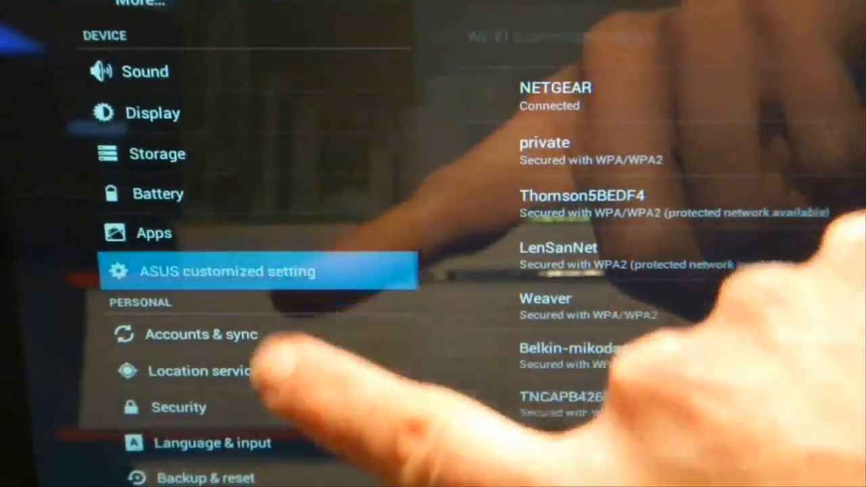
Step: Show the ASUS customized settings: brightness, screenshot, performance, notification and touchpad options
click(228, 271)
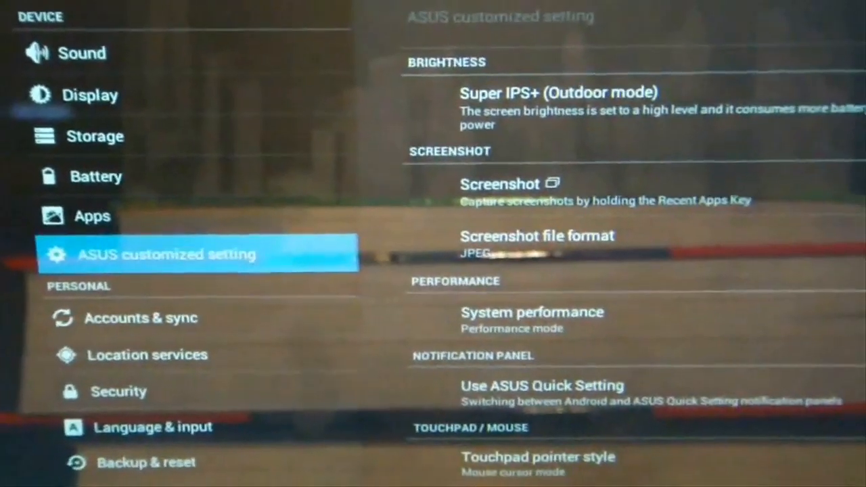
scroll(down, 3)
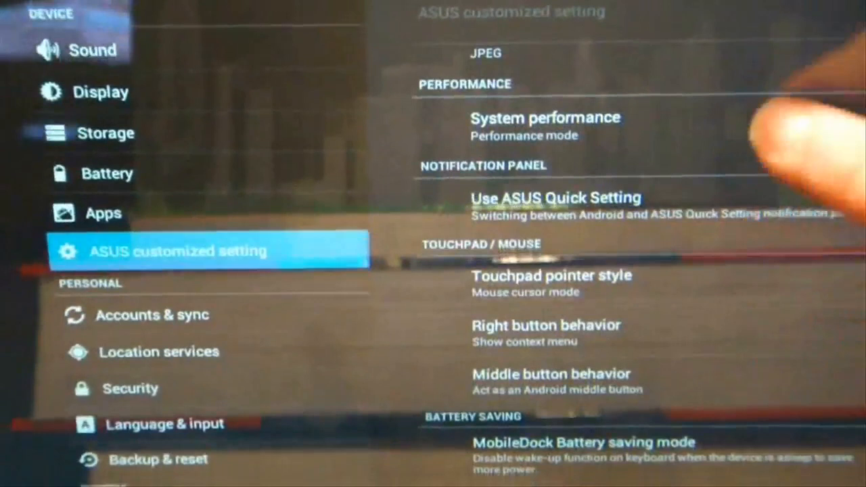
scroll(down, 3)
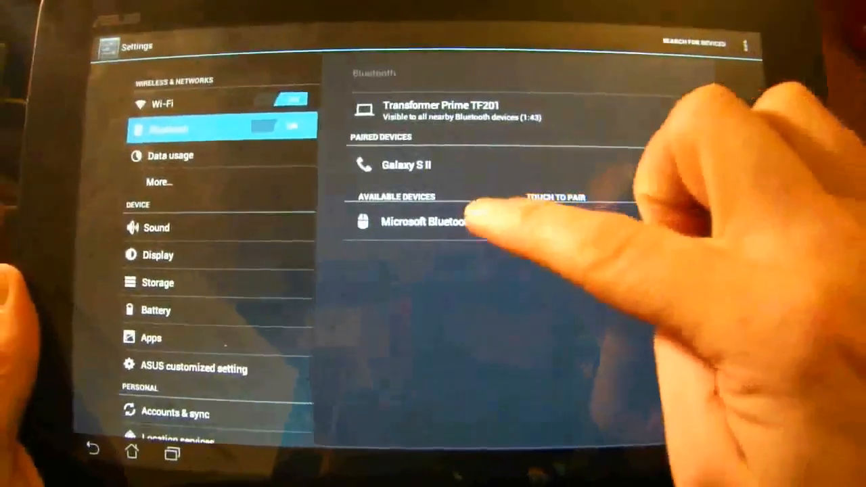
Step: Connect to the Bluetooth device in Settings, then load Transformer Forums in the browser
click(420, 222)
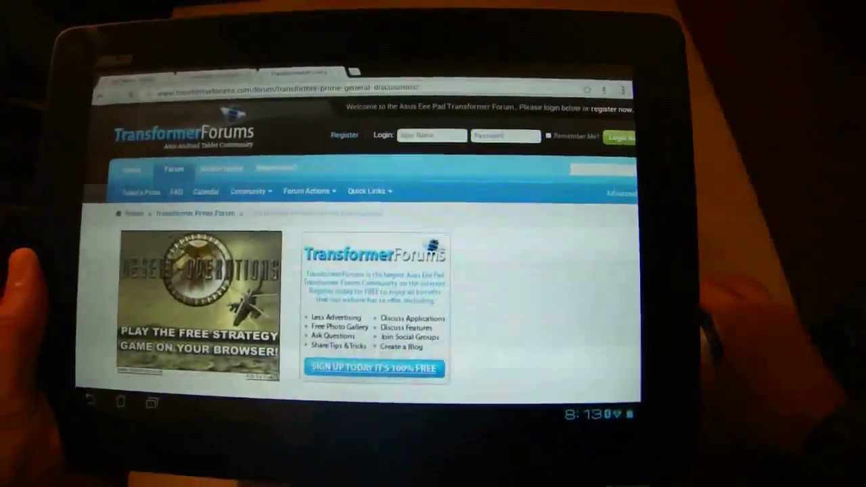
click(146, 476)
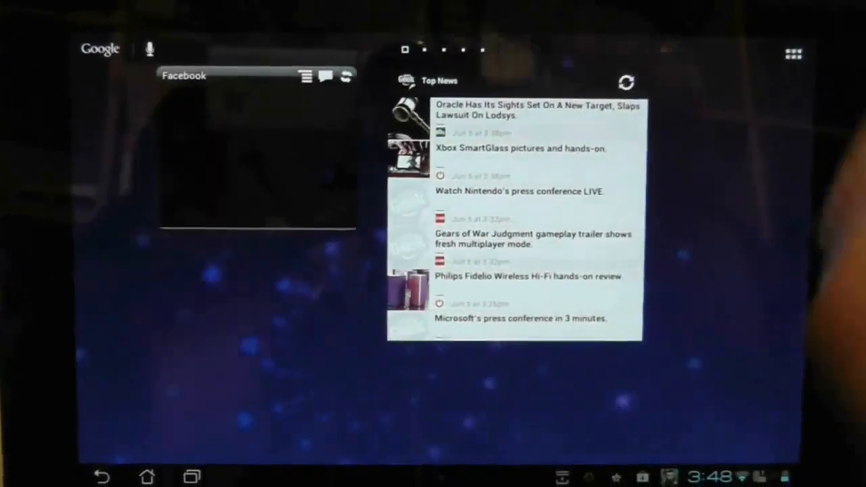
Step: Swipe through Go Launcher HD home screens with Facebook, Inbox and Twitter widgets
scroll(down, 3)
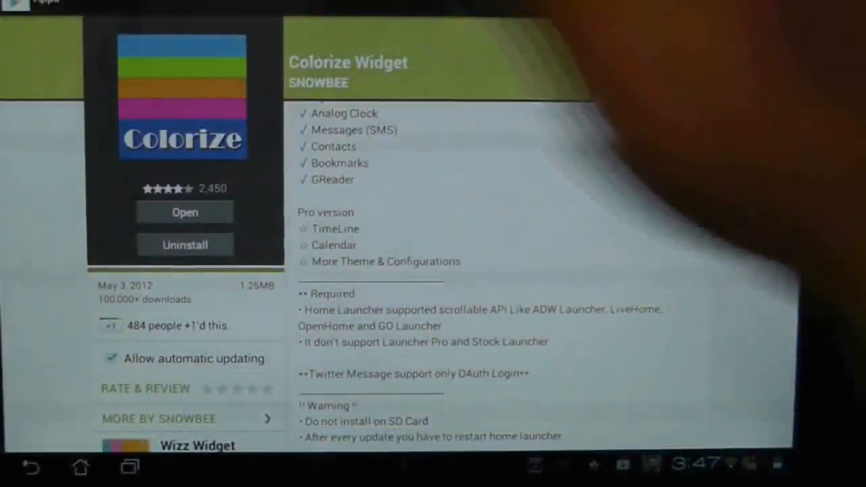
scroll(down, 3)
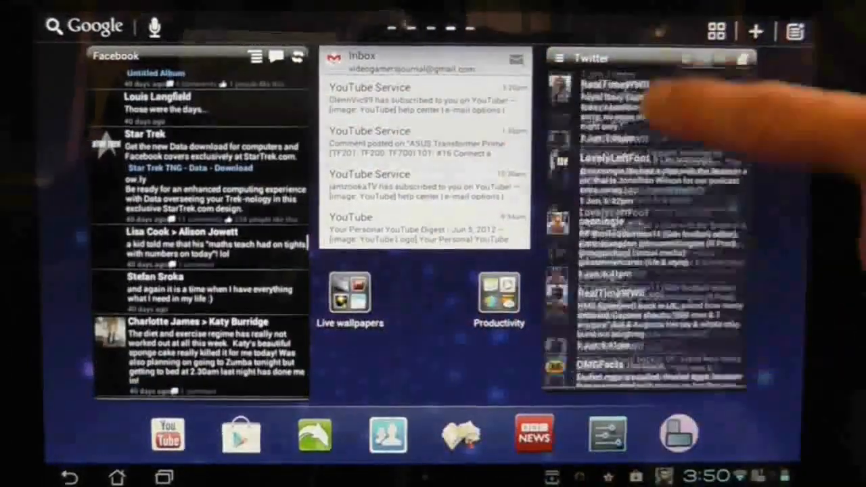
scroll(up, 3)
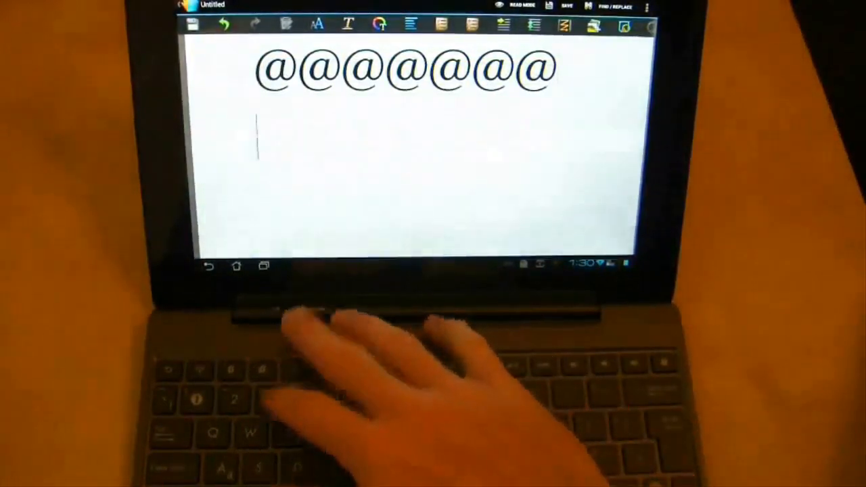
Step: Fill the blank document with a row of symbols from the keyboard dock
text(##########)
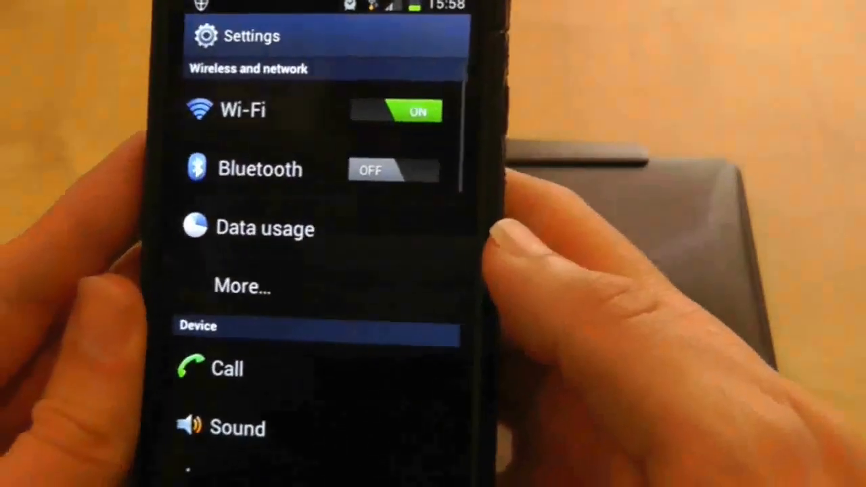
Step: Go into More… under Wireless and network on the phone
click(241, 284)
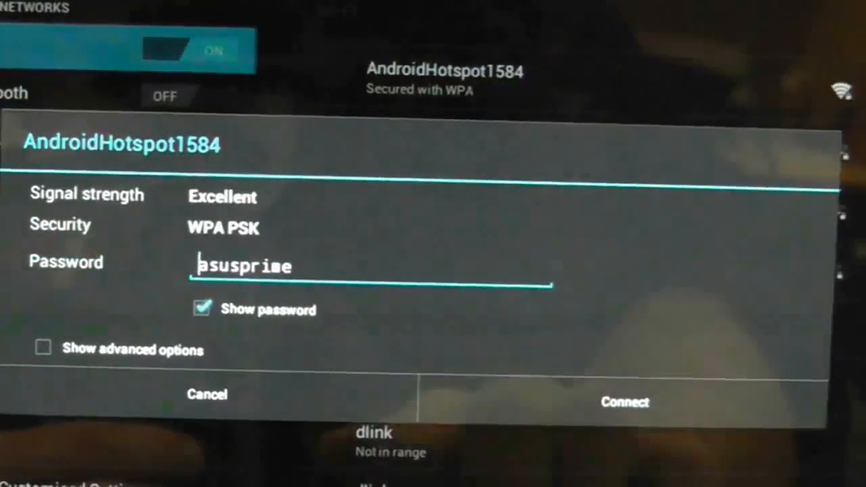
Step: Join AndroidHotspot1584 with the entered password so the tablet connects
click(624, 402)
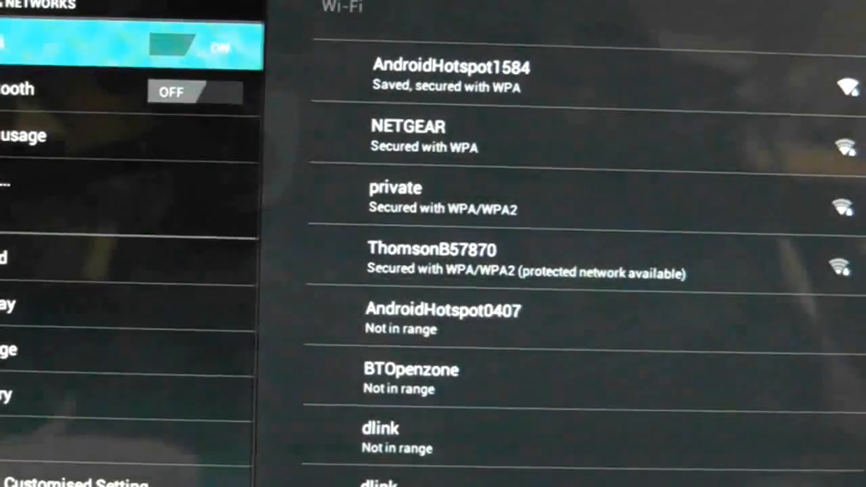
click(447, 75)
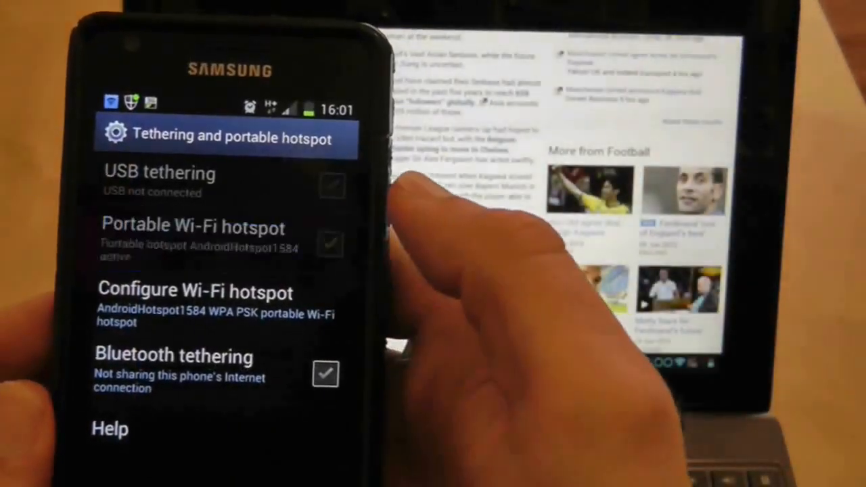
Step: Review Tethering and portable hotspot with AndroidHotspot1584 active
click(331, 243)
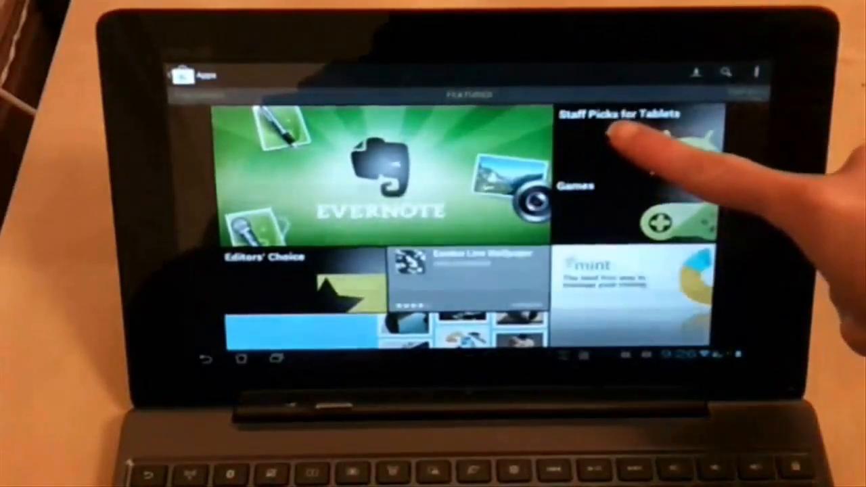
Step: Browse Staff Picks for Tablets, then search the store for 'tablet'
click(623, 114)
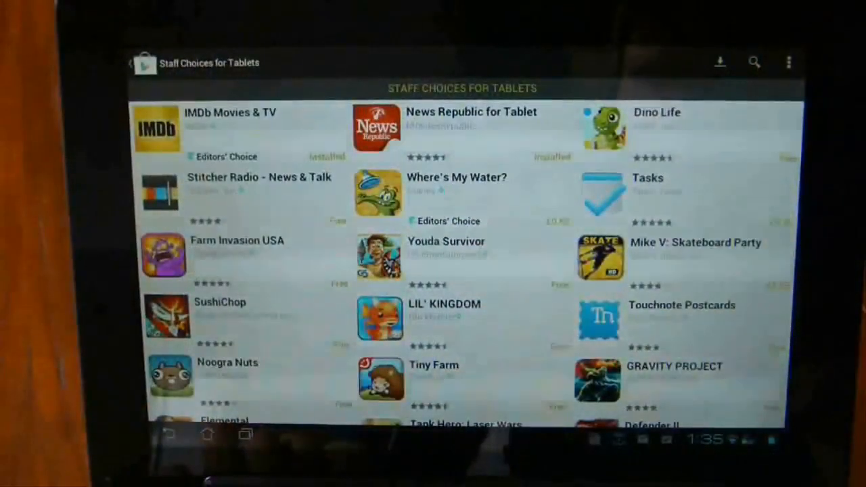
click(754, 62)
text(for t)
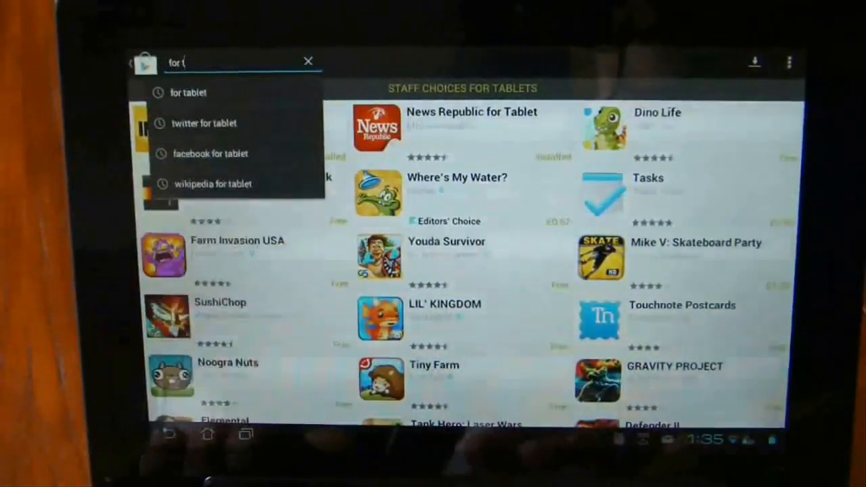
text(ablet)
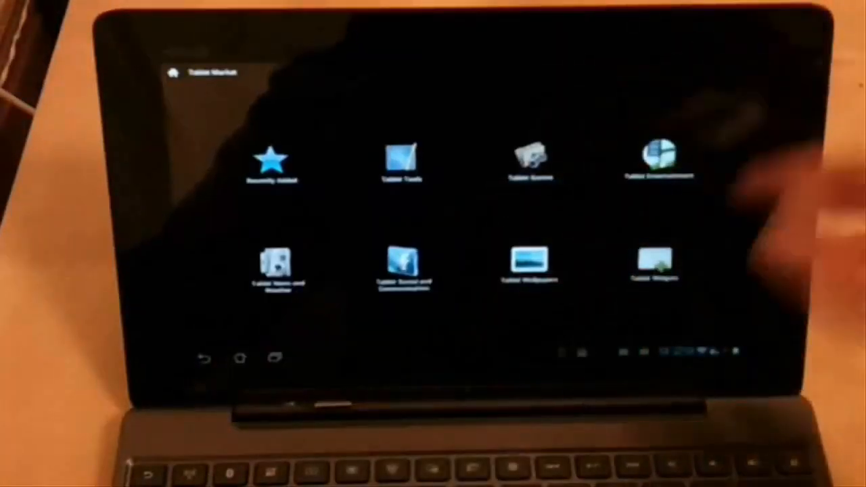
Step: View the Tablet Wallpapers category listing live wallpaper apps like Super Live Wallpaper
click(530, 264)
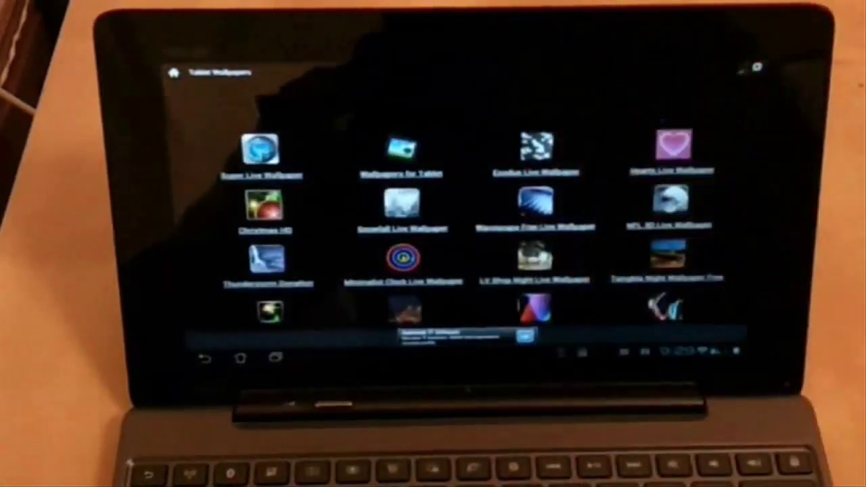